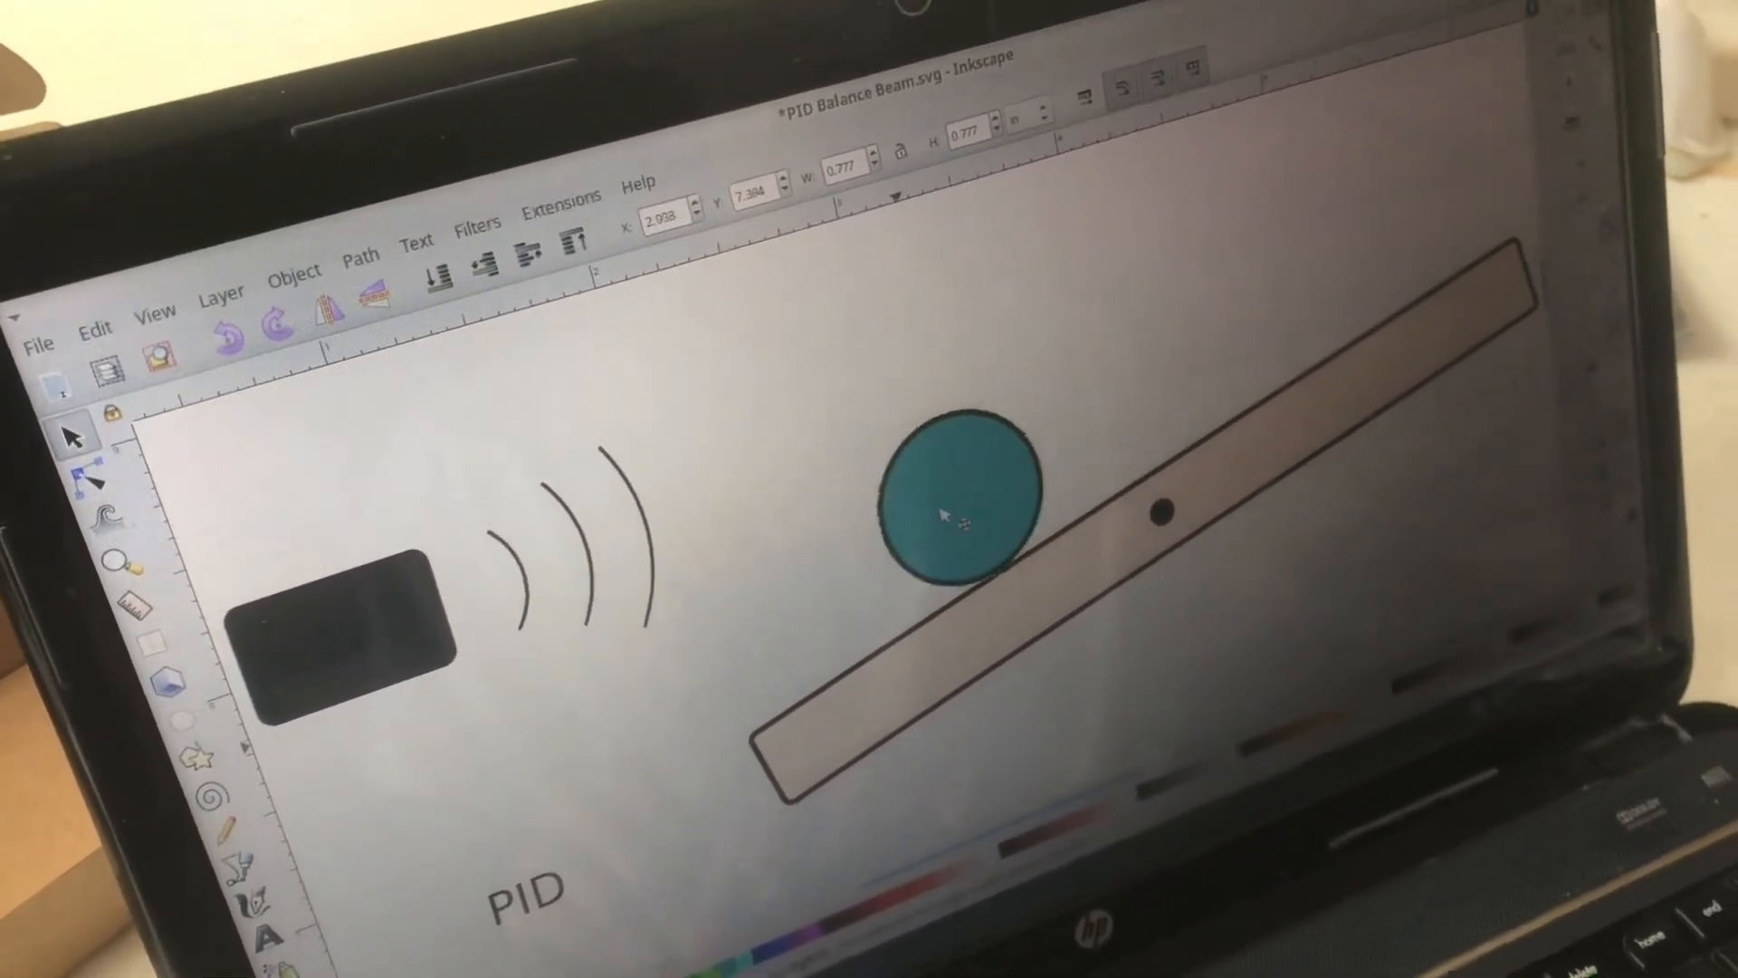
- Switch from the Inkscape drawing to the Geany PID code window beside Calc
click(965, 510)
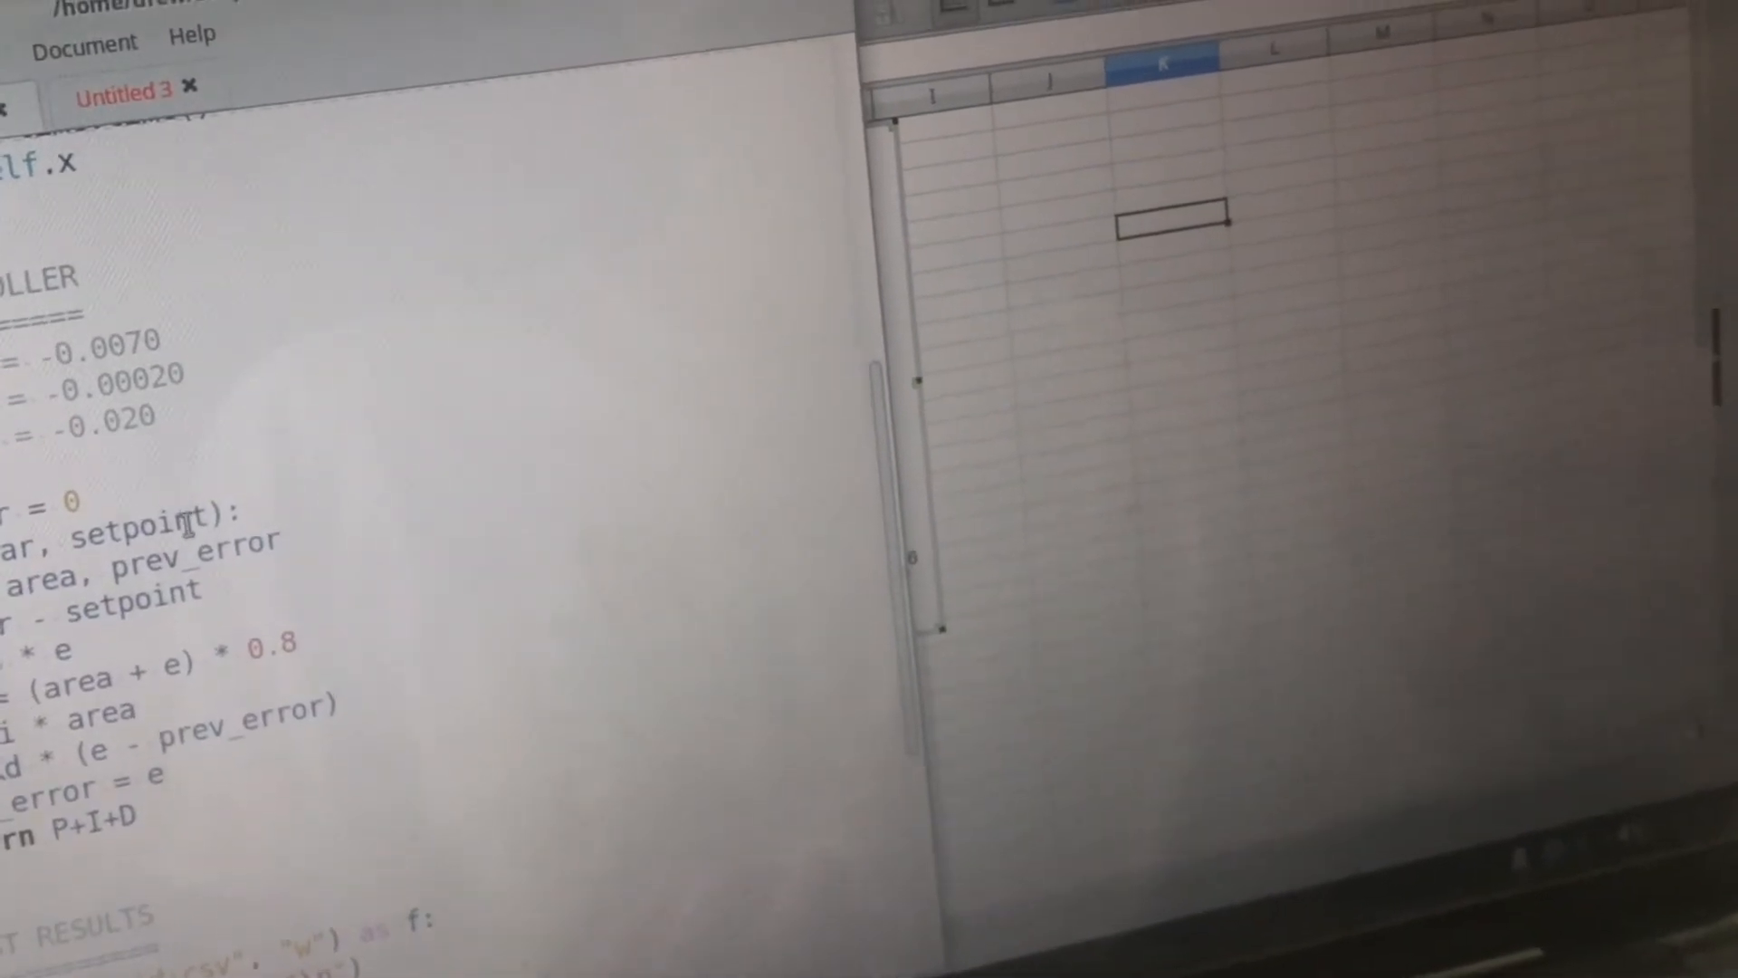
scroll(up, 3)
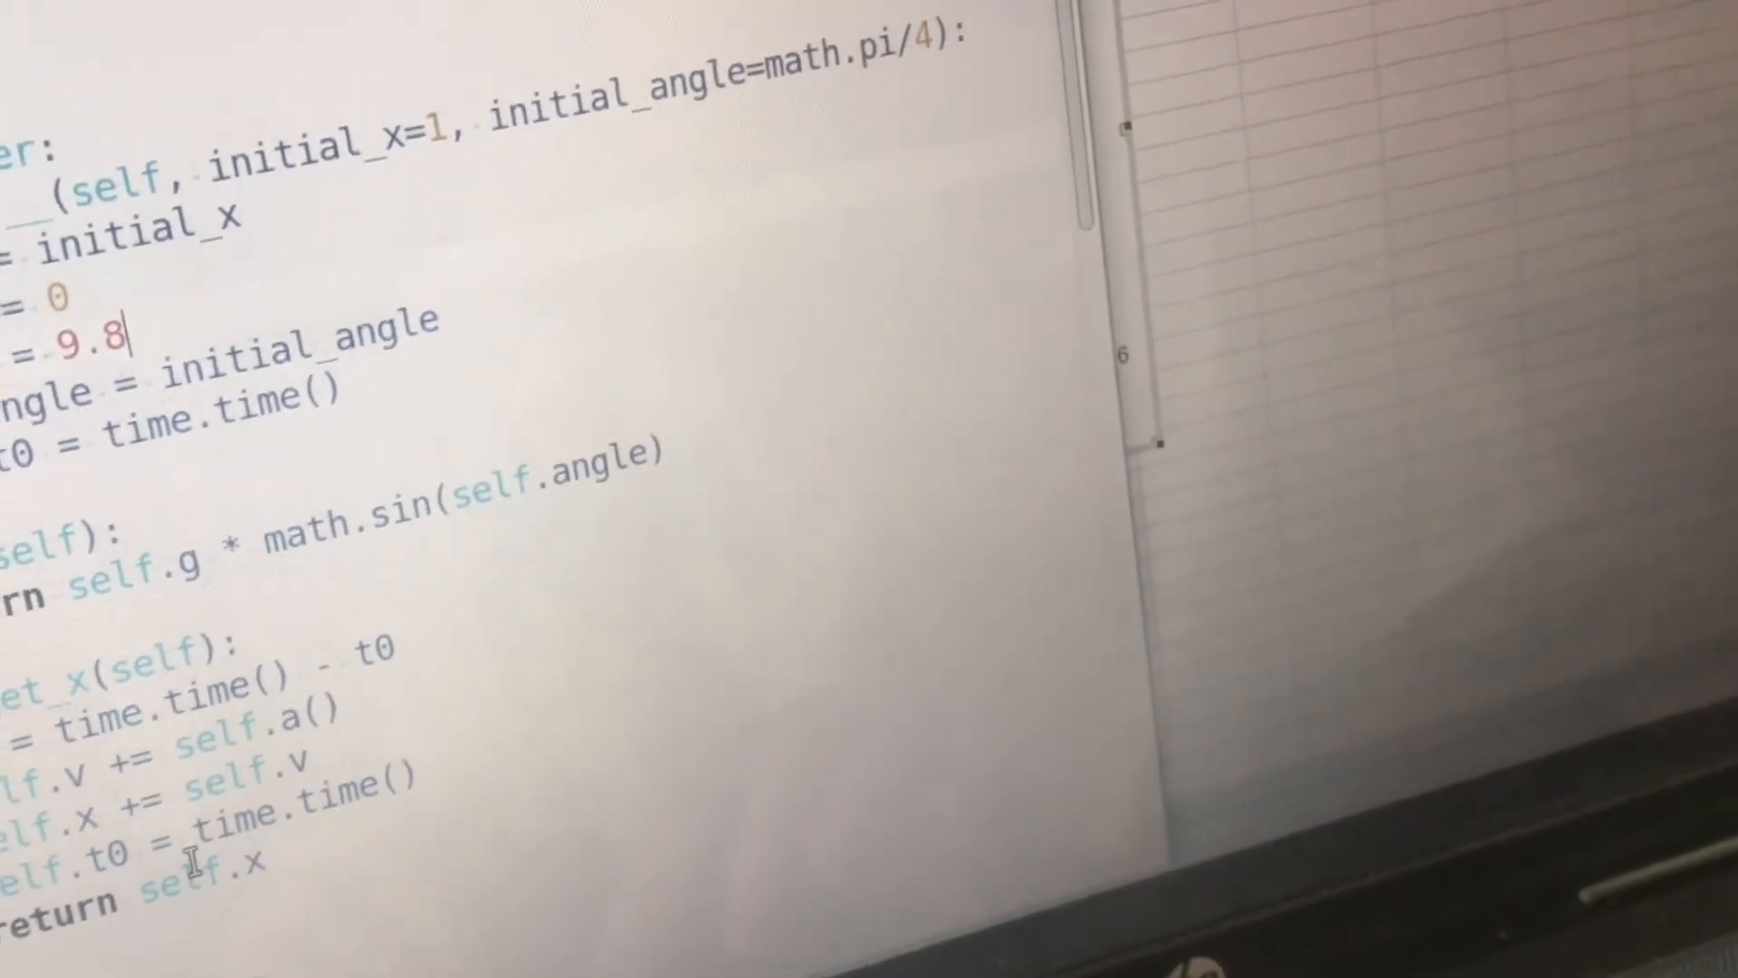
scroll(down, 3)
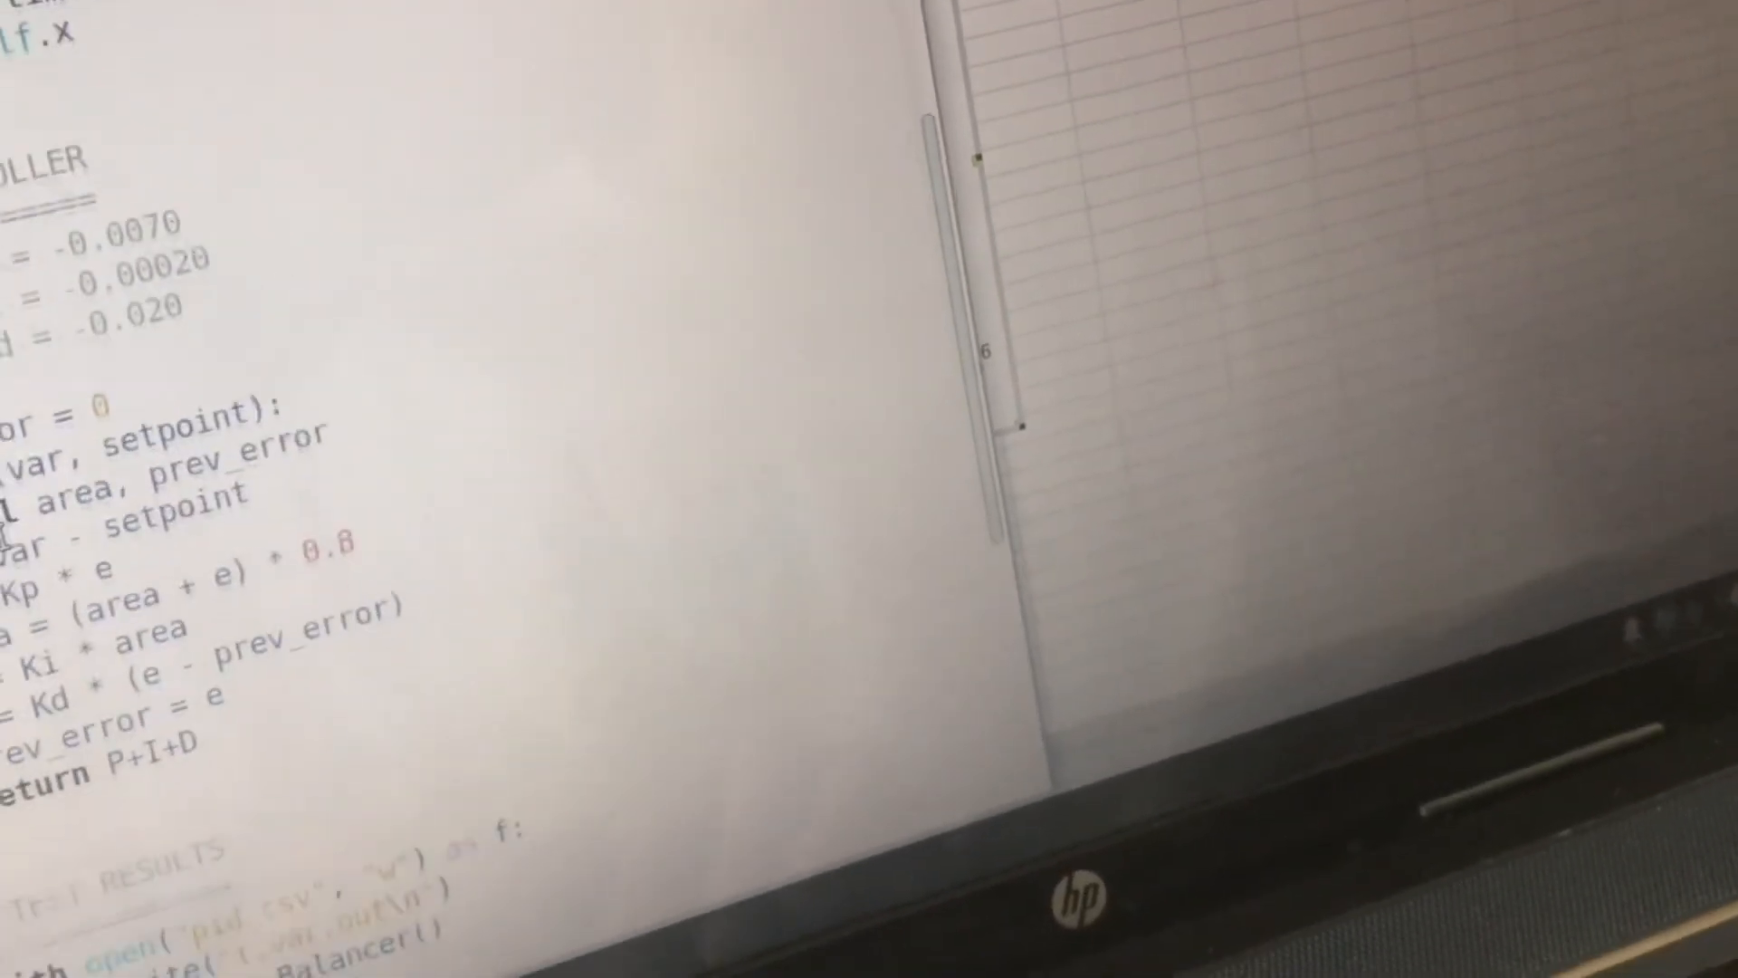
- Scroll through pid.py to review the Kp, Ki and Kd gain lines set to 0
scroll(up, 3)
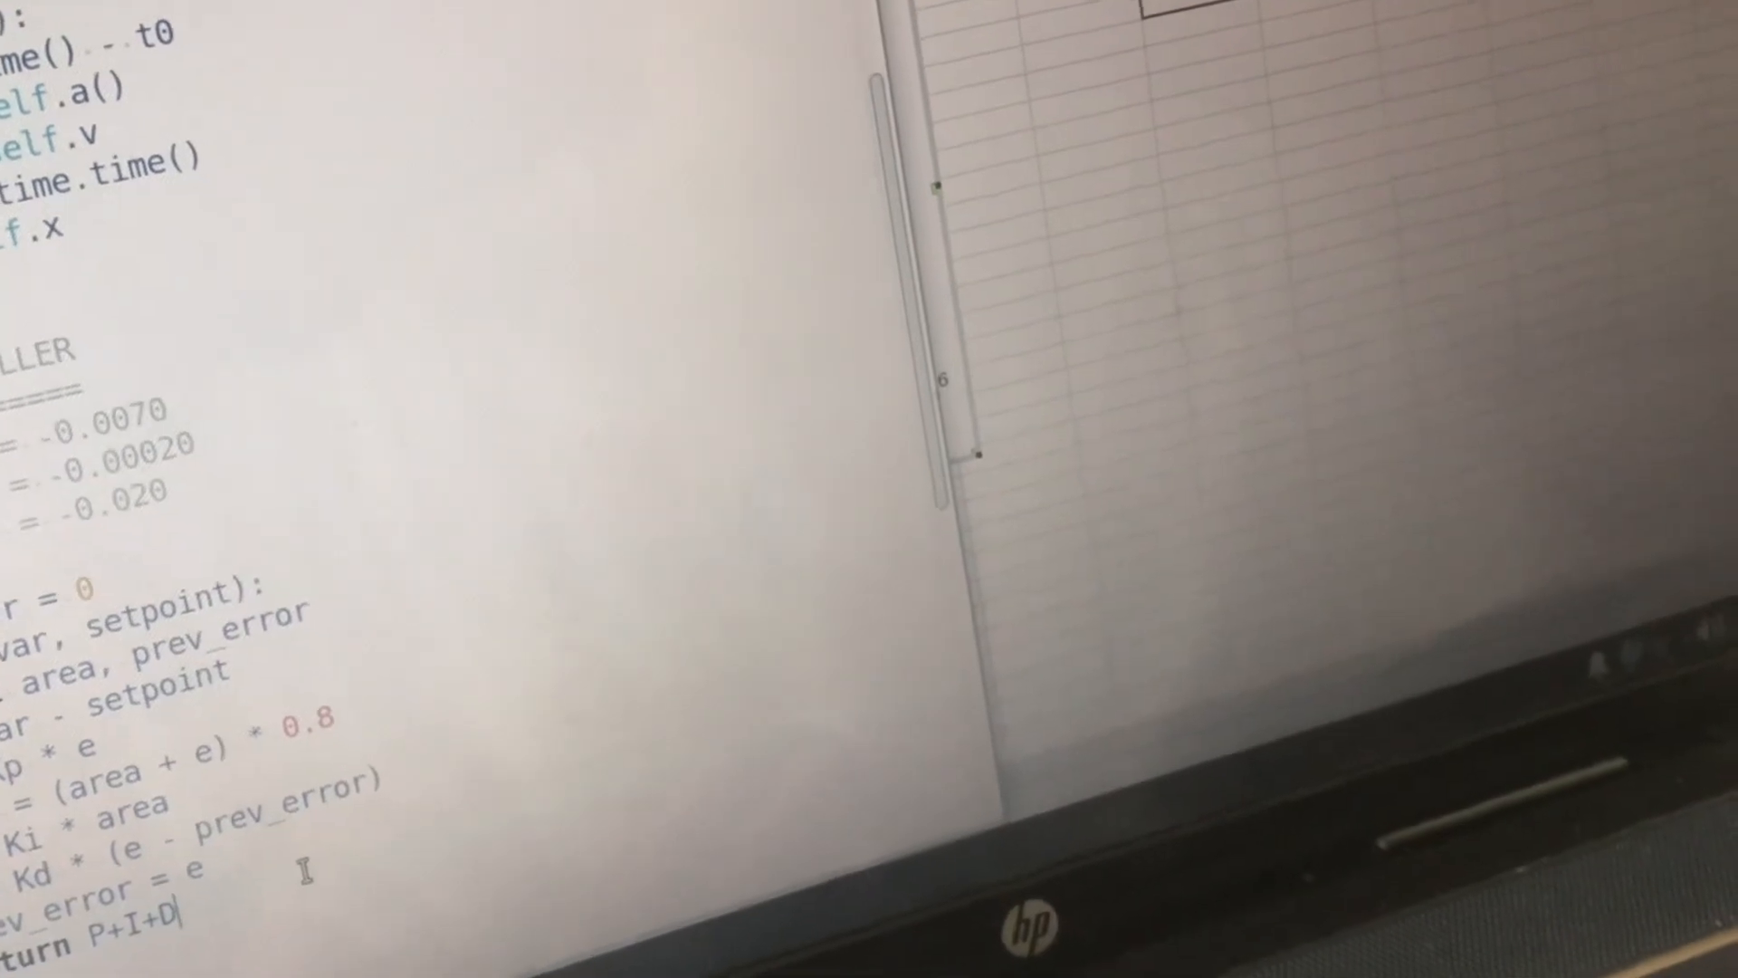
scroll(down, 3)
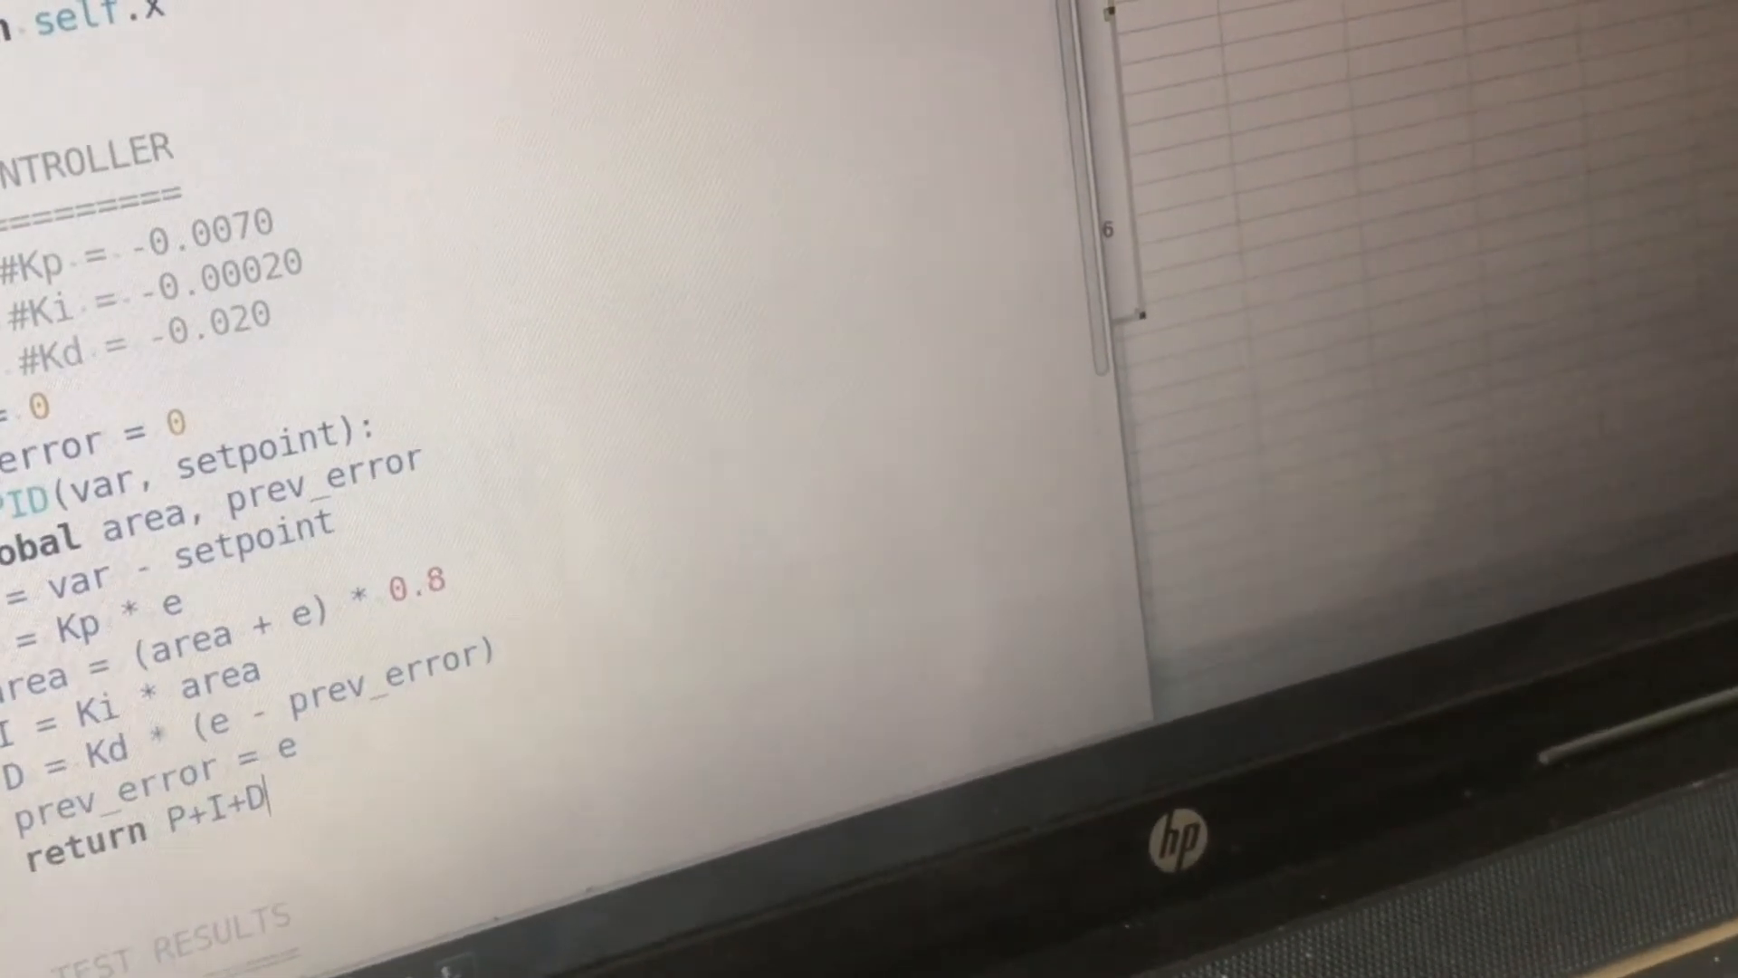
scroll(up, 3)
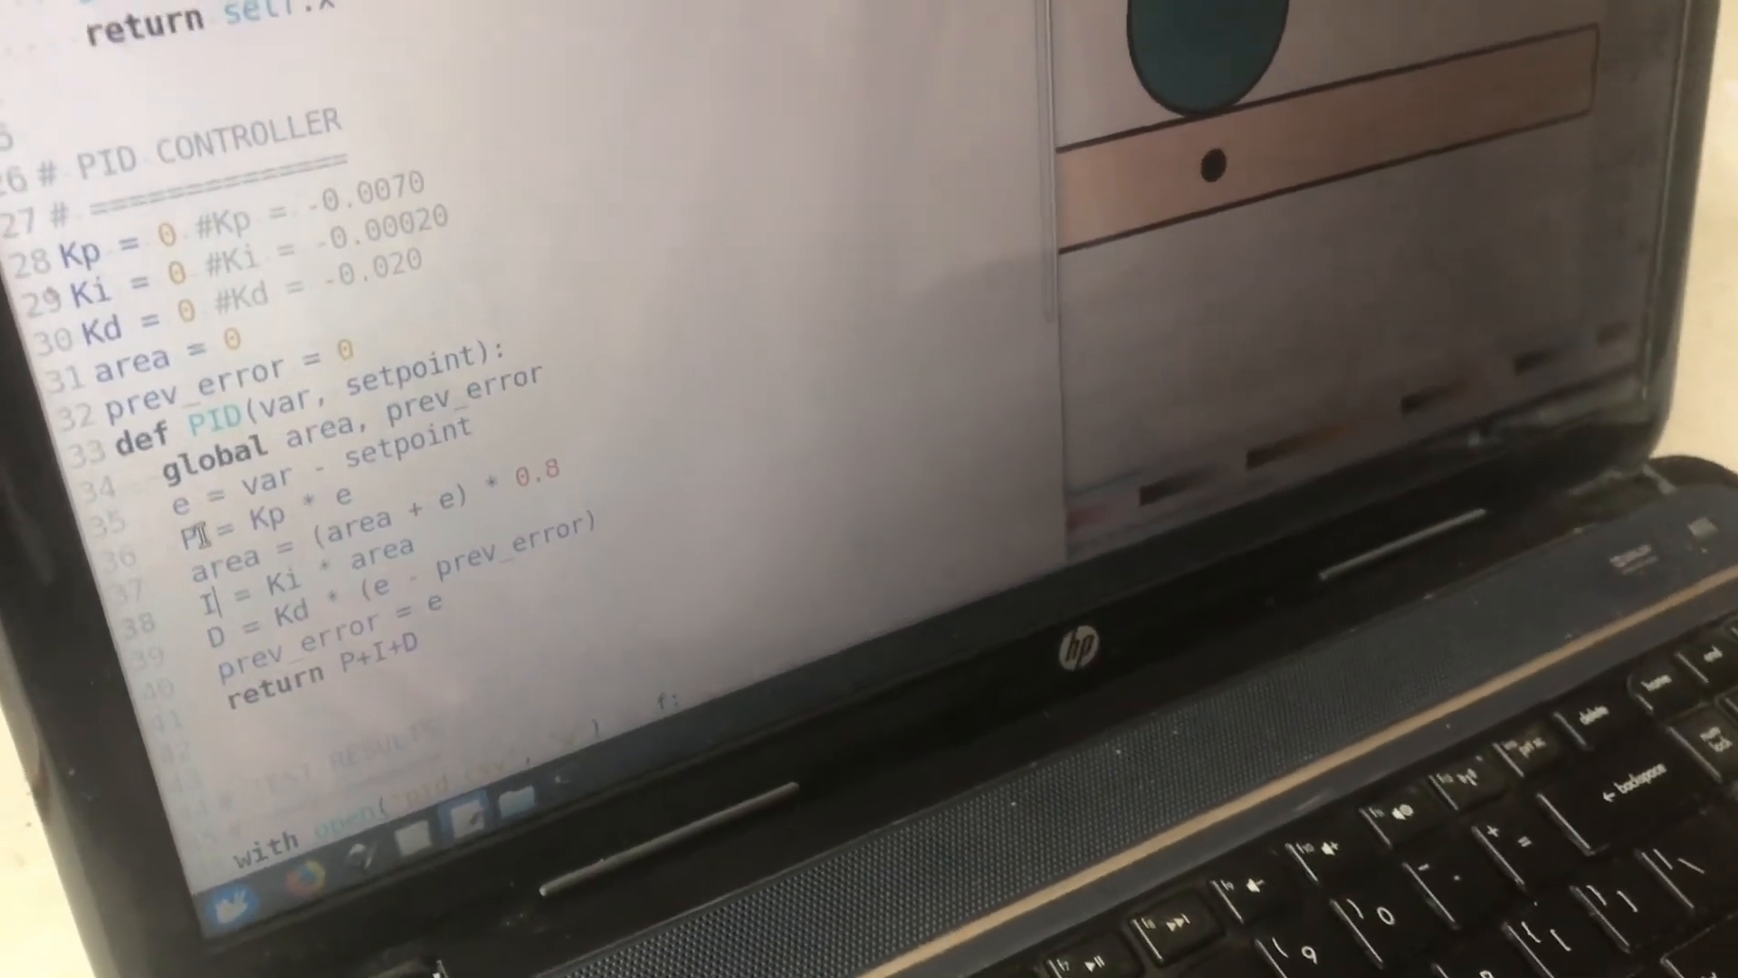
scroll(up, 3)
text(.)
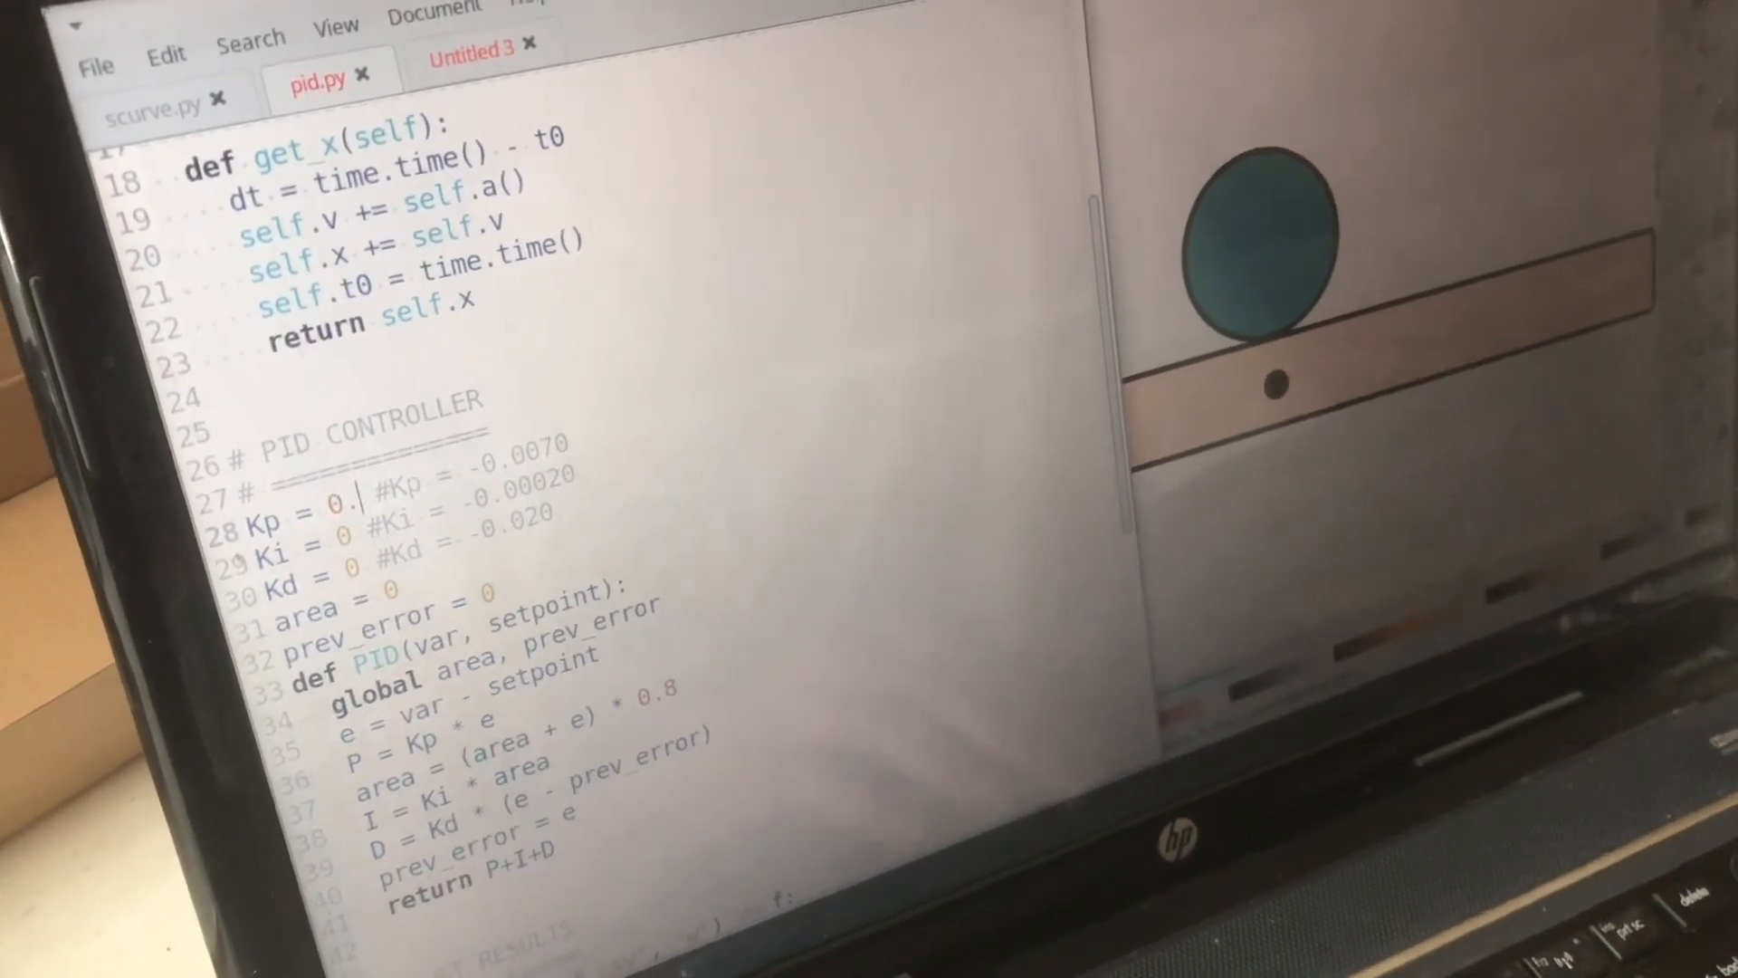
- Change the Kp value on line 28 to 0
text(0)
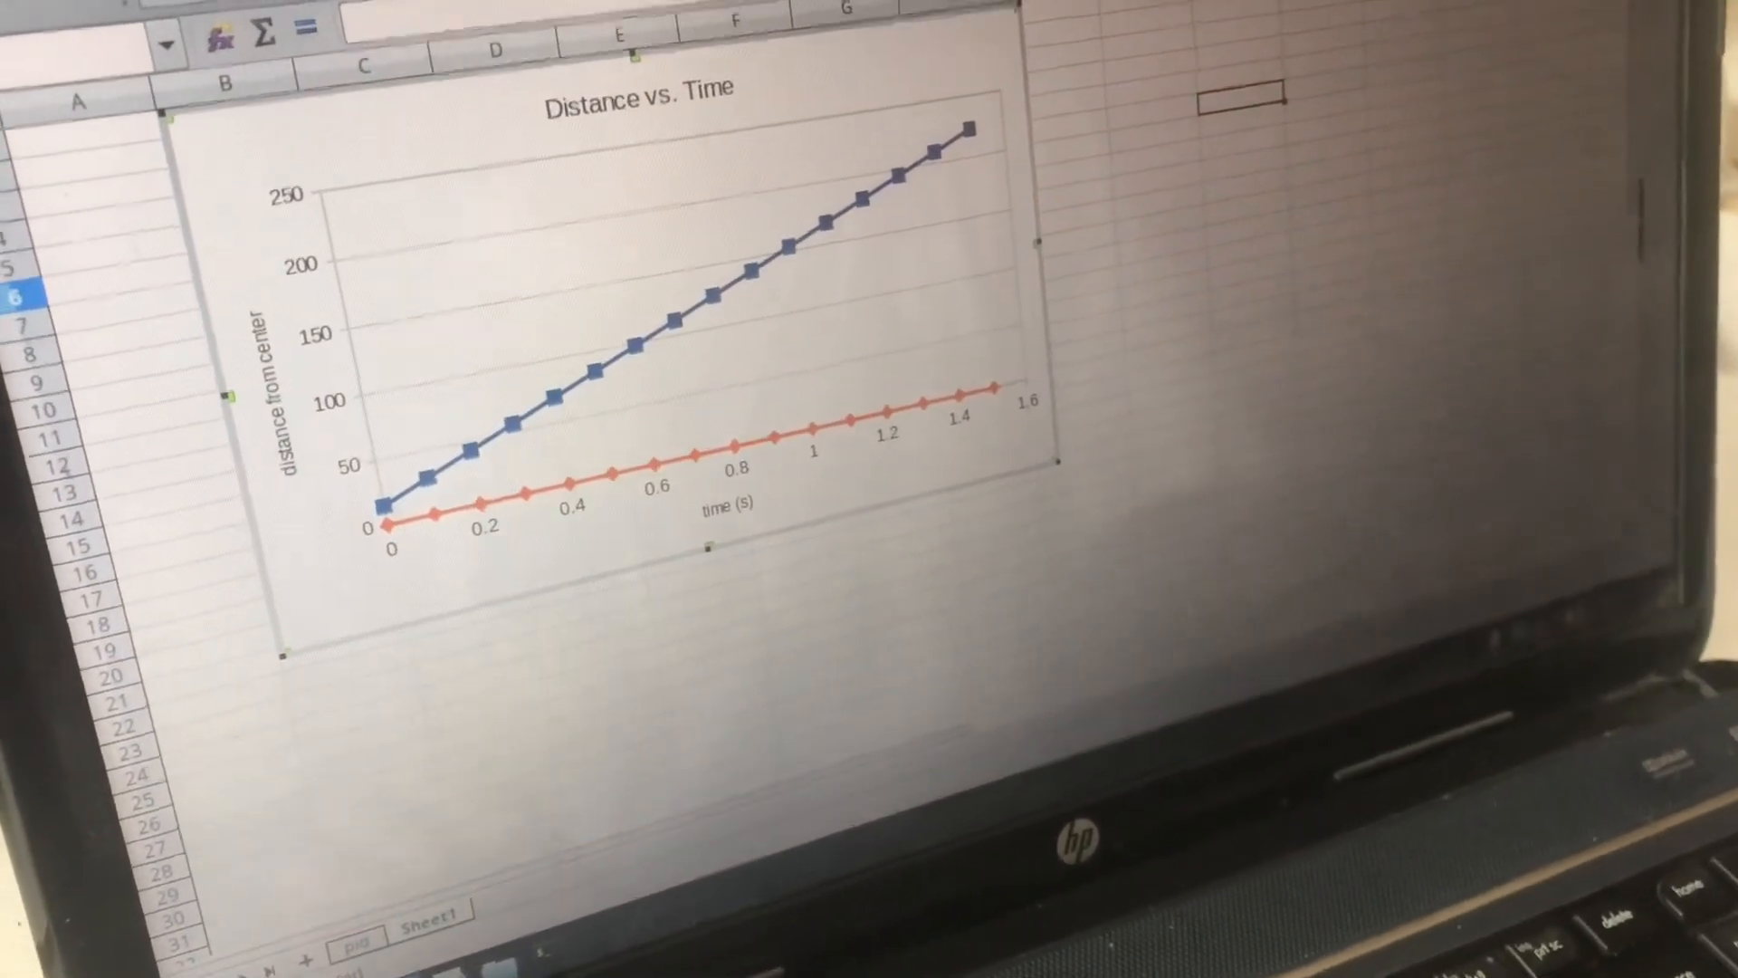
click(67, 22)
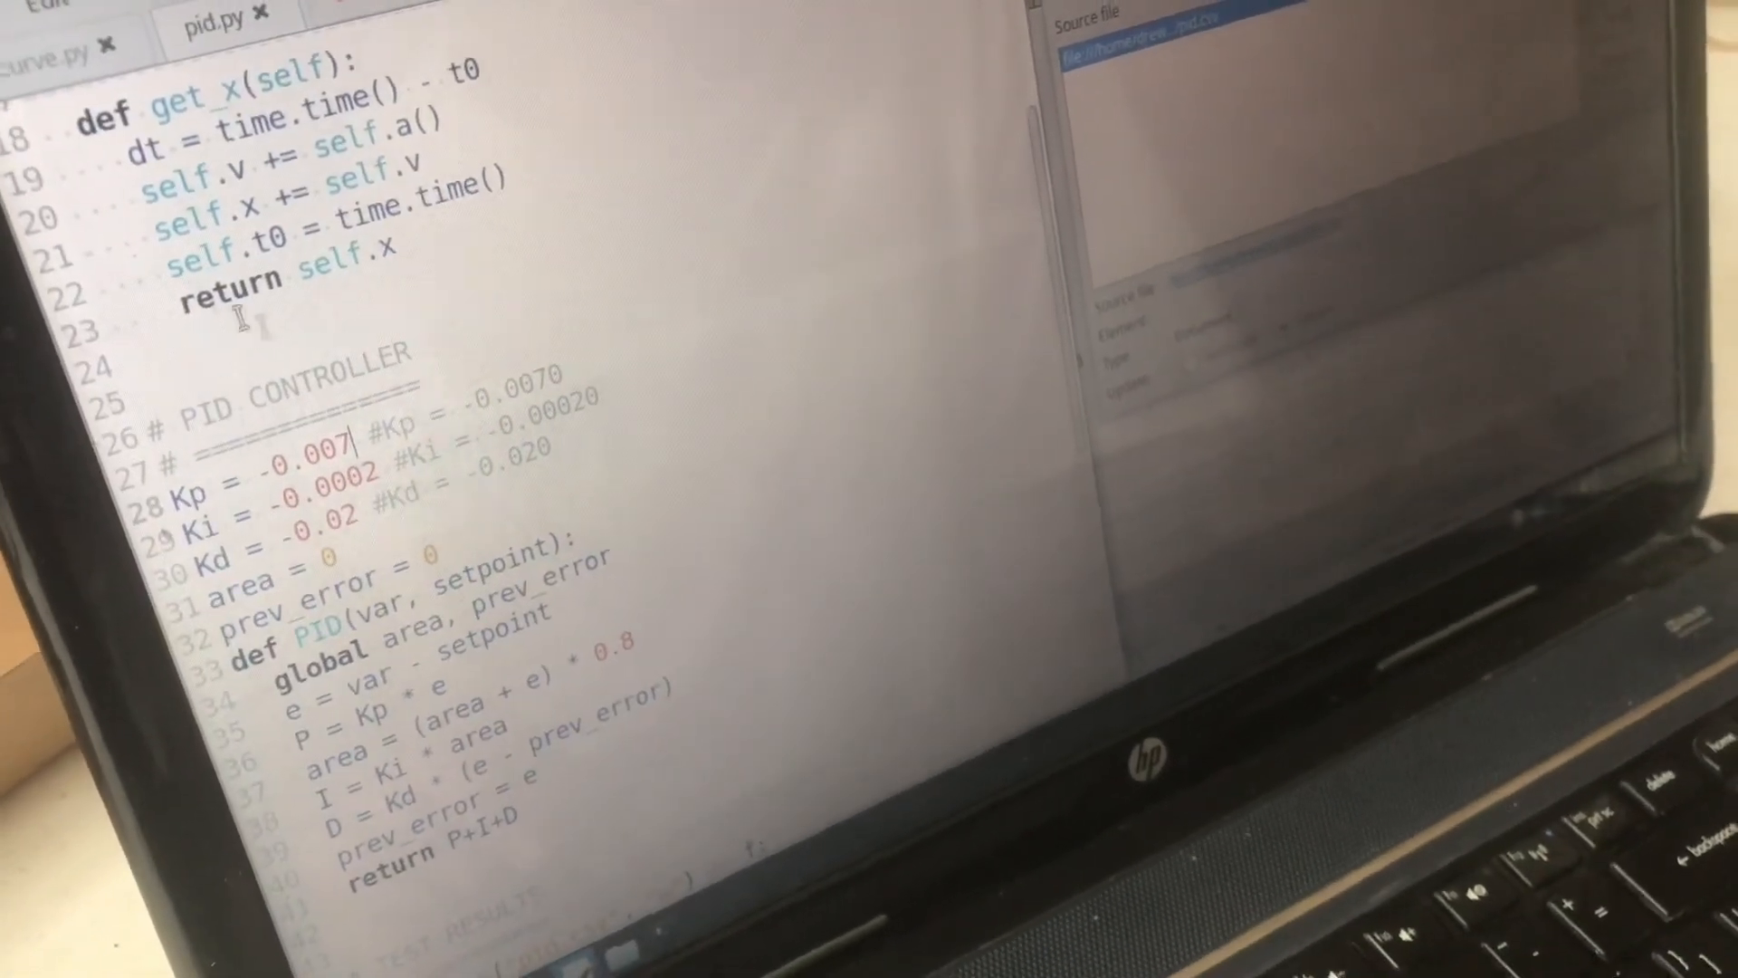
scroll(down, 3)
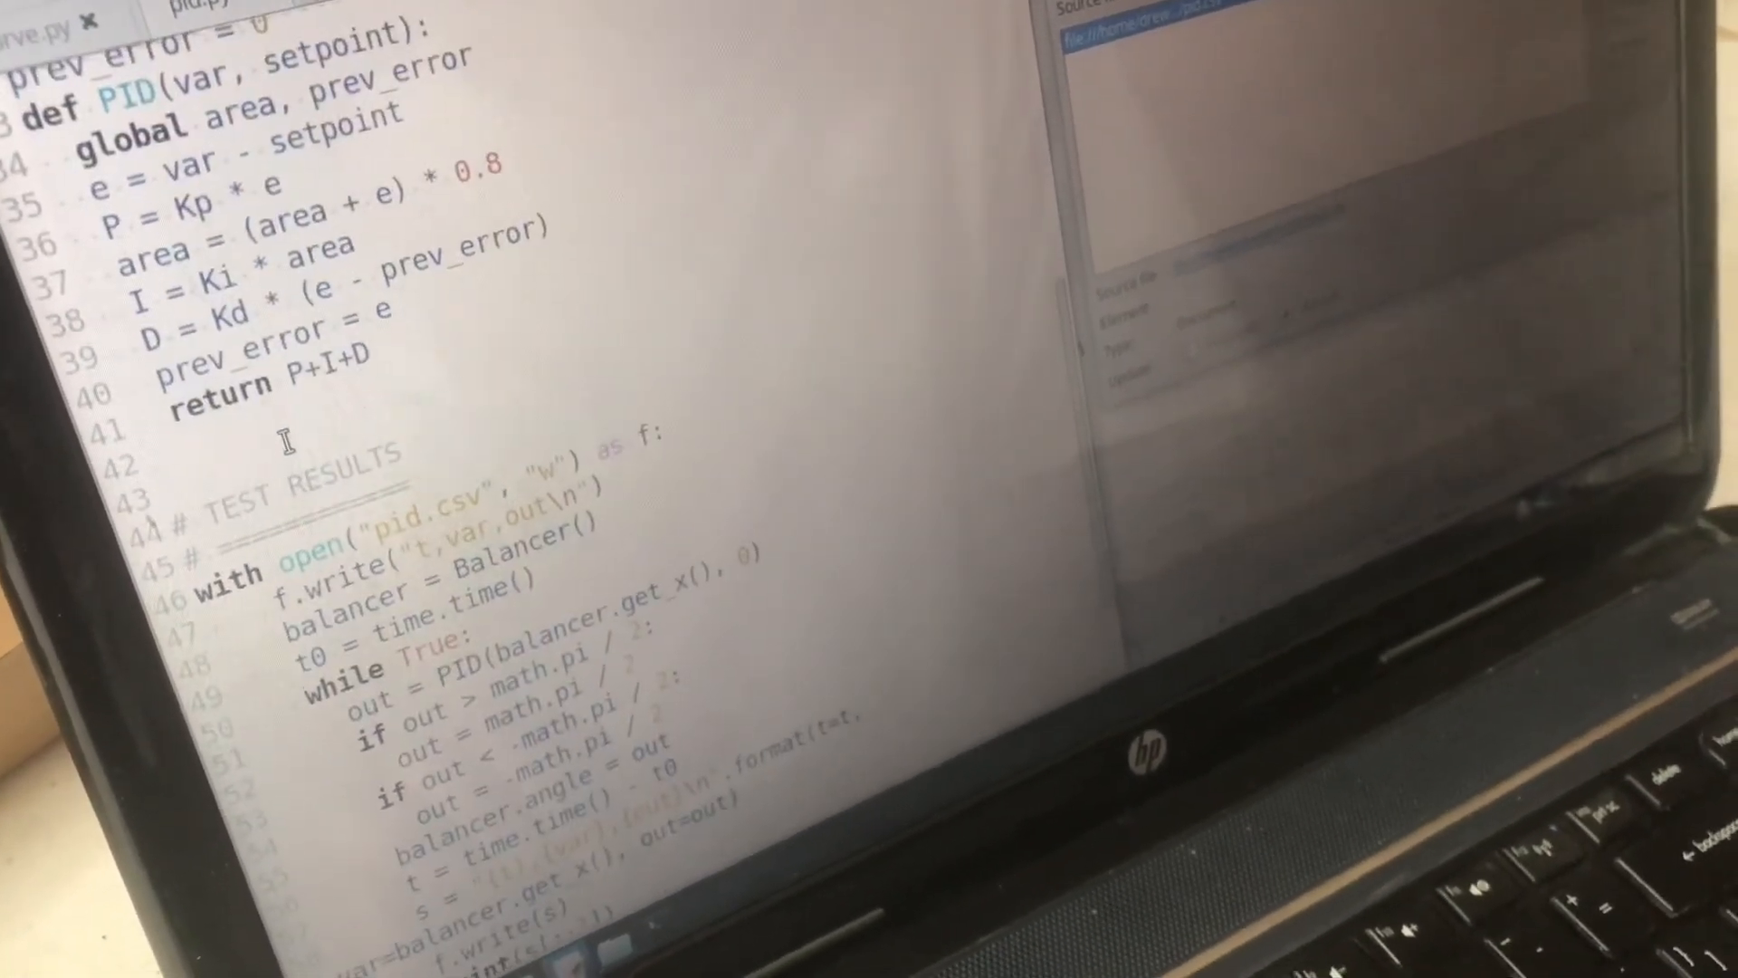
scroll(up, 3)
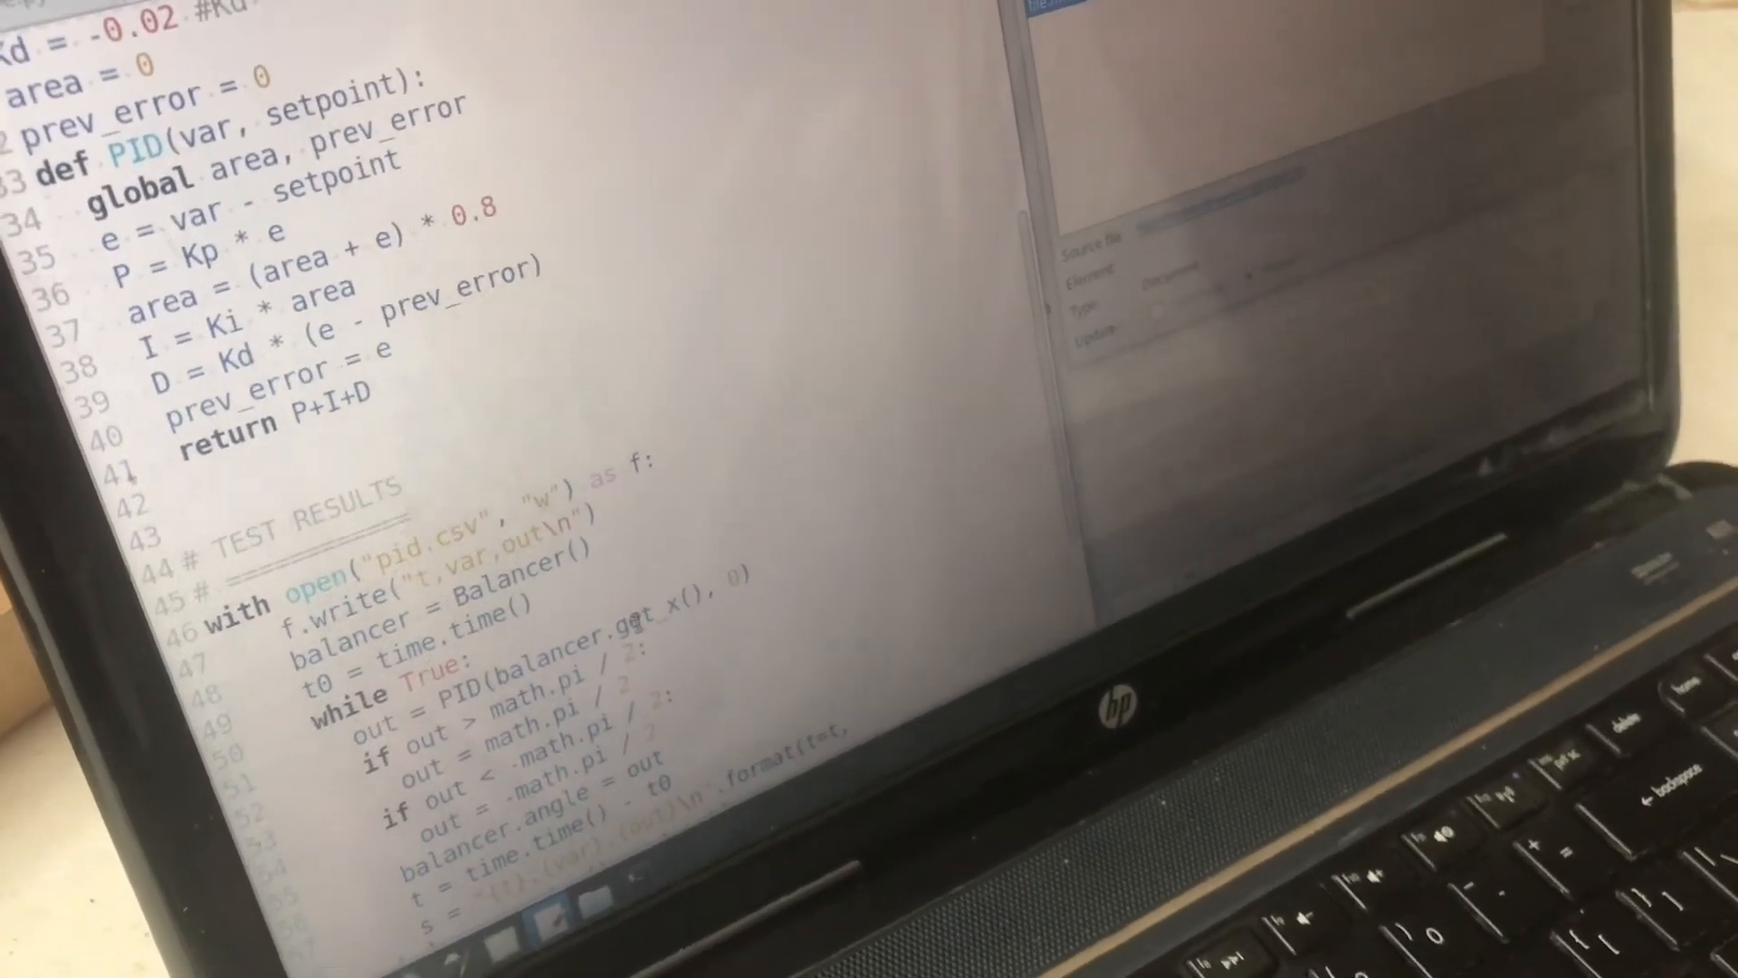